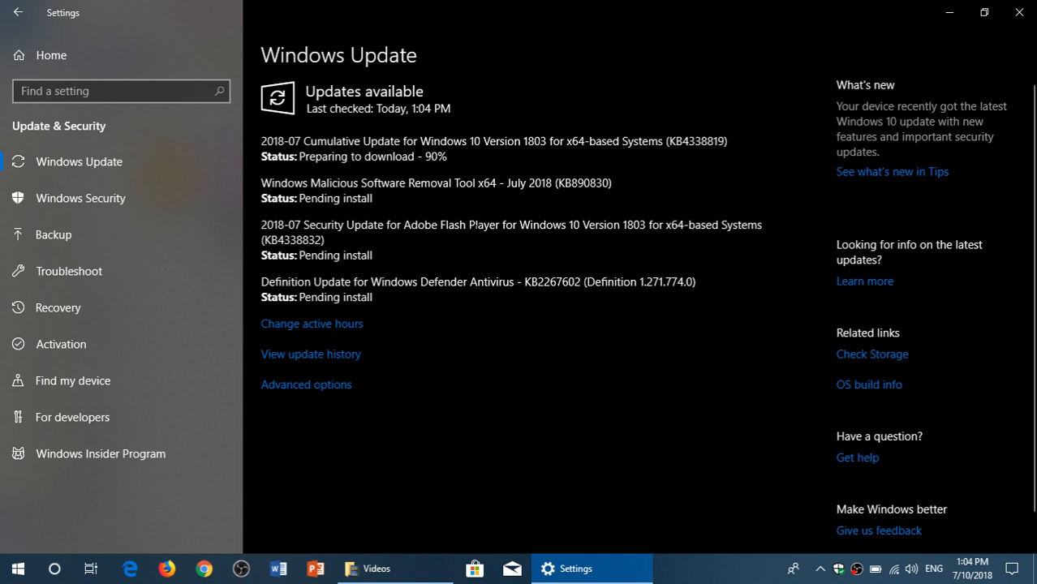
mouse_move(727, 458)
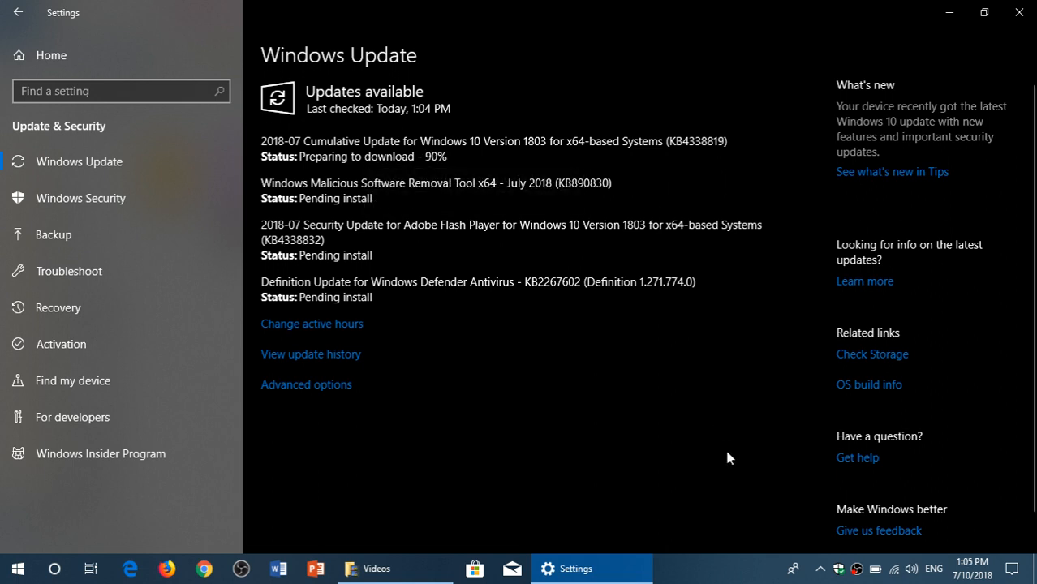